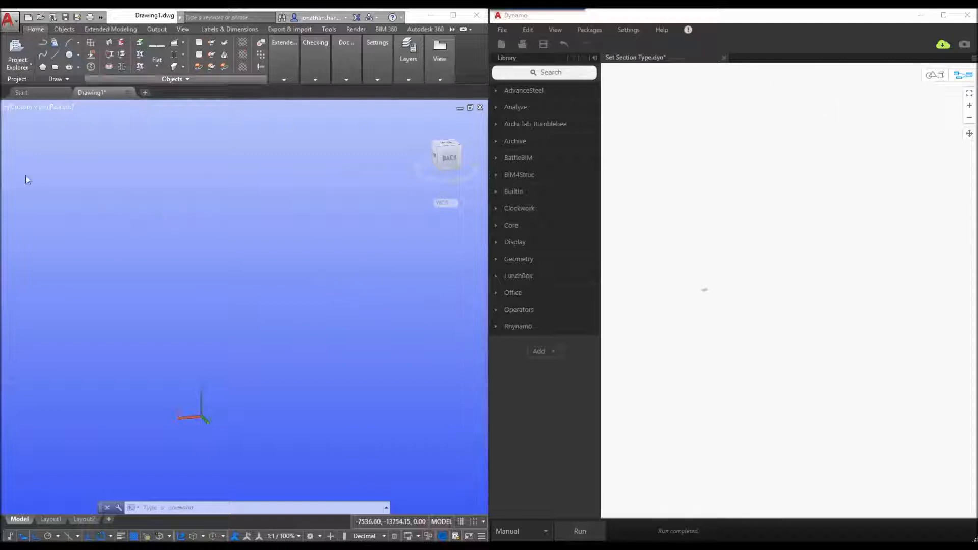
mouse_move(854, 227)
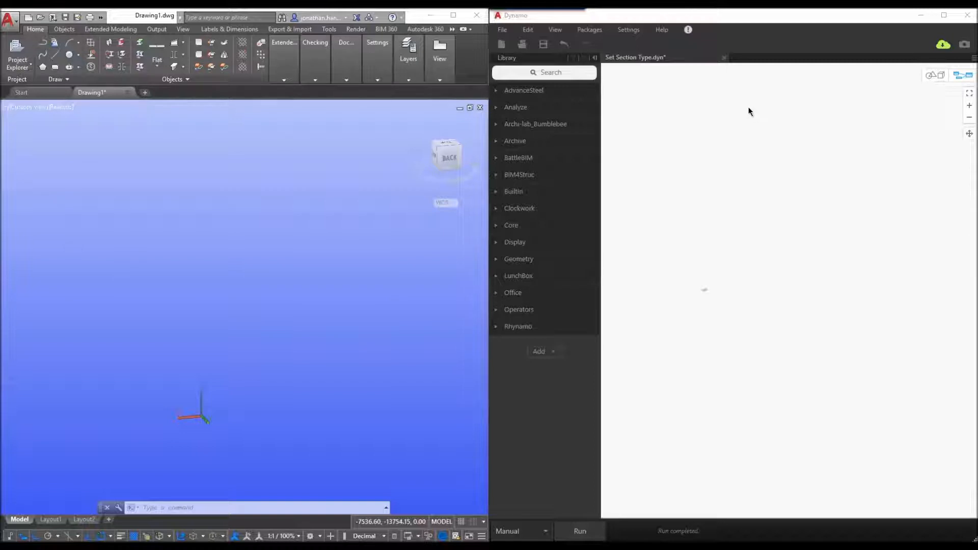
- Place two Point.ByCoordinates nodes with Number inputs, 0 for x/y of one and 2500 for z of the other
left_click(544, 72)
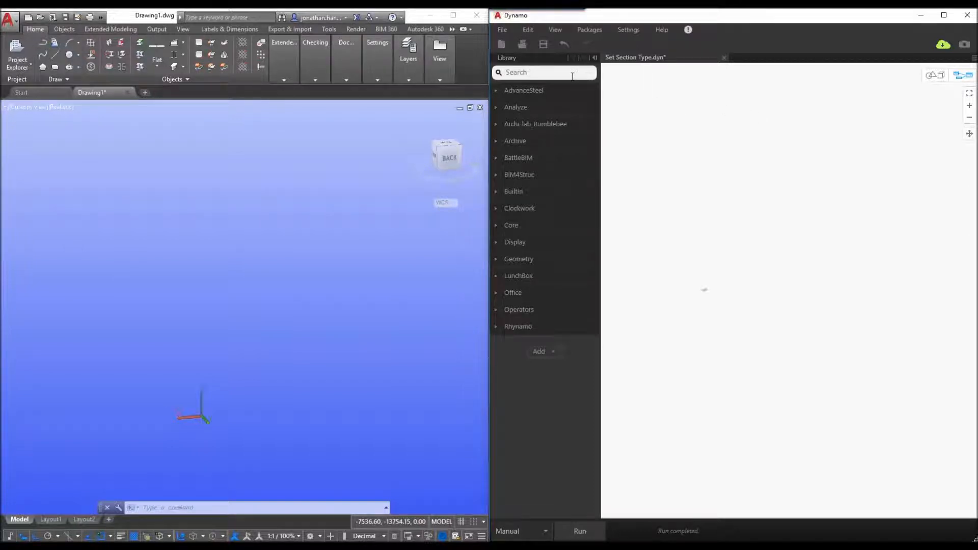
type("point")
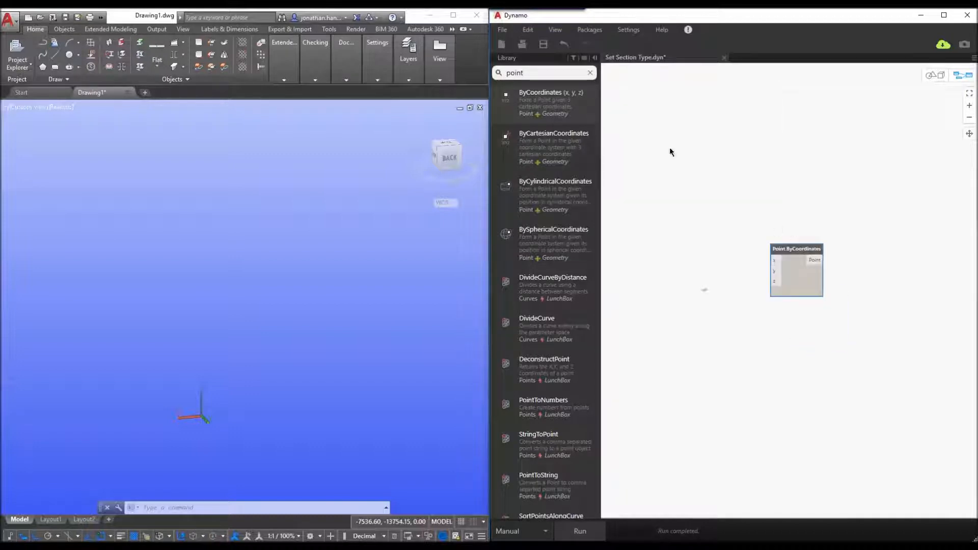
type("number")
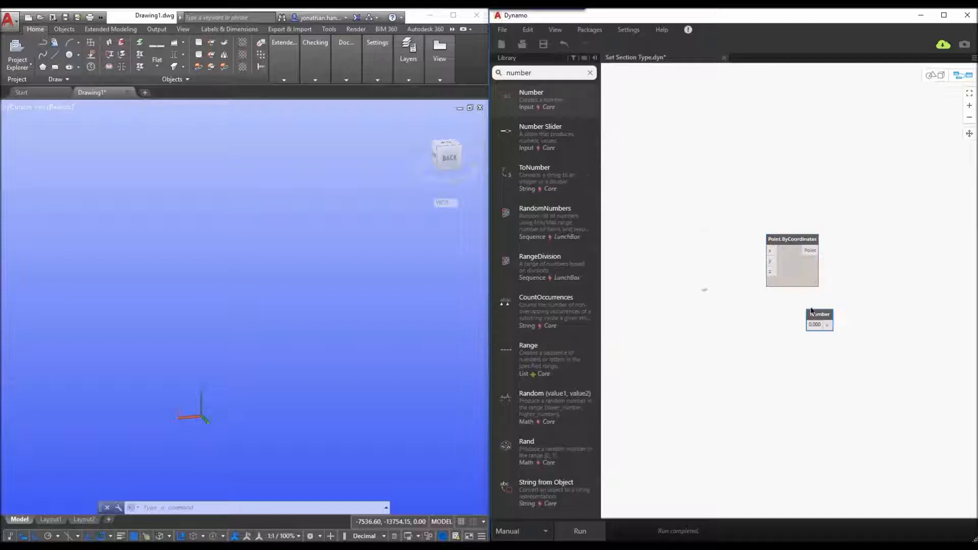
left_click_drag(819, 318, 705, 223)
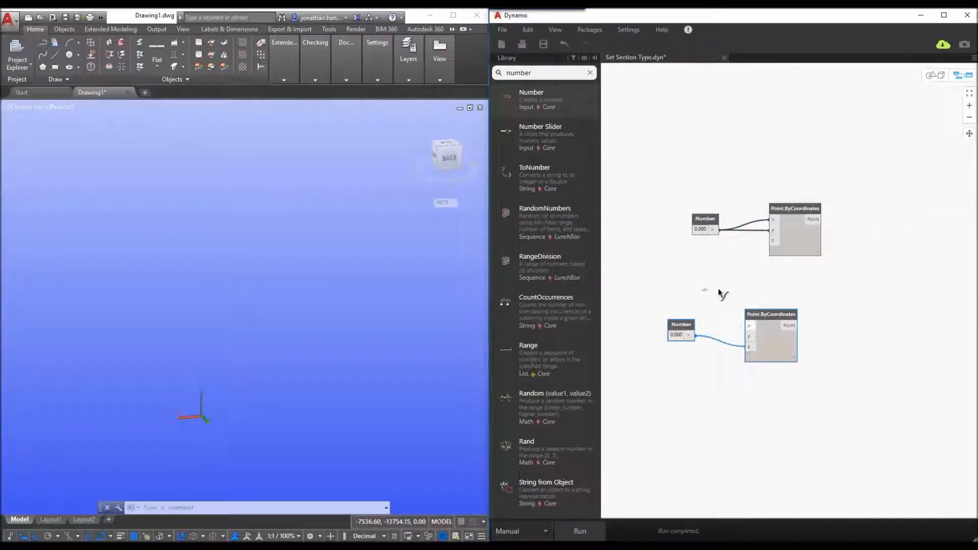
double_click(675, 336)
type("2500.000")
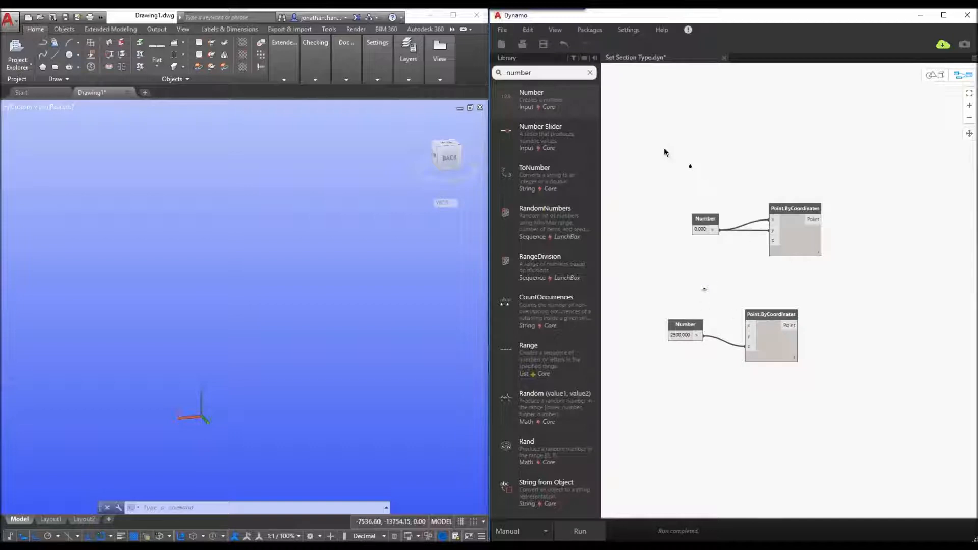
left_click(590, 72)
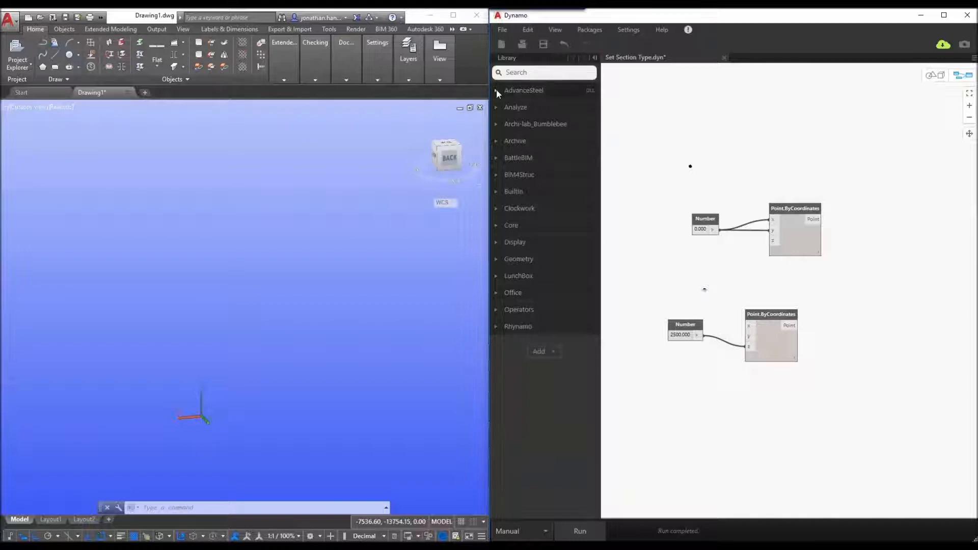
- Add StraightBeam.ByStartPointEndPoint from AdvanceSteel > Beams, wired from the first point to the second
left_click(496, 89)
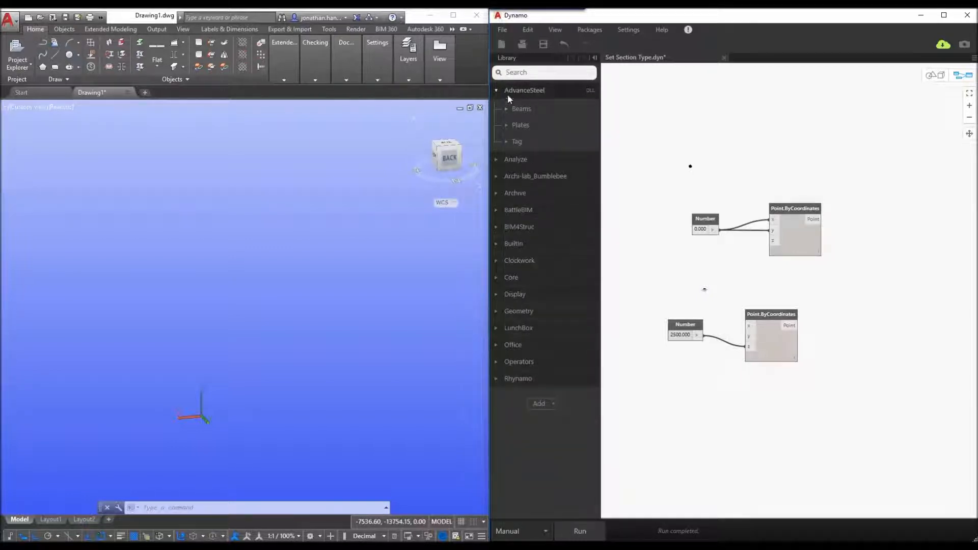
mouse_move(557, 102)
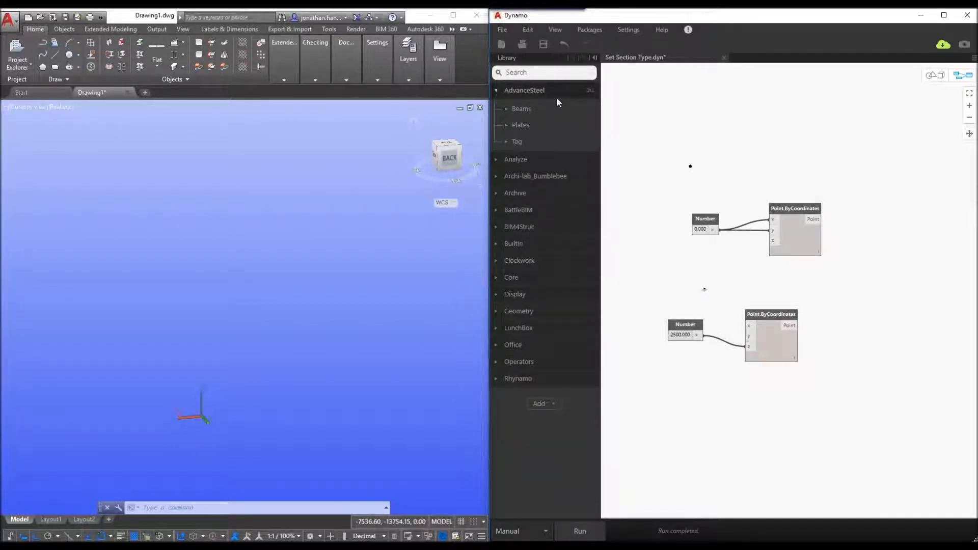
left_click(522, 109)
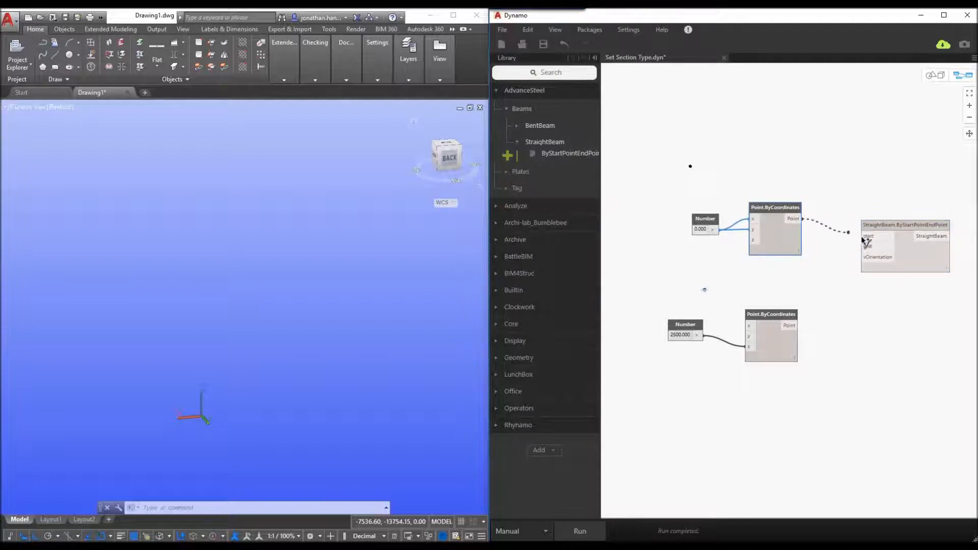
left_click_drag(805, 218, 865, 235)
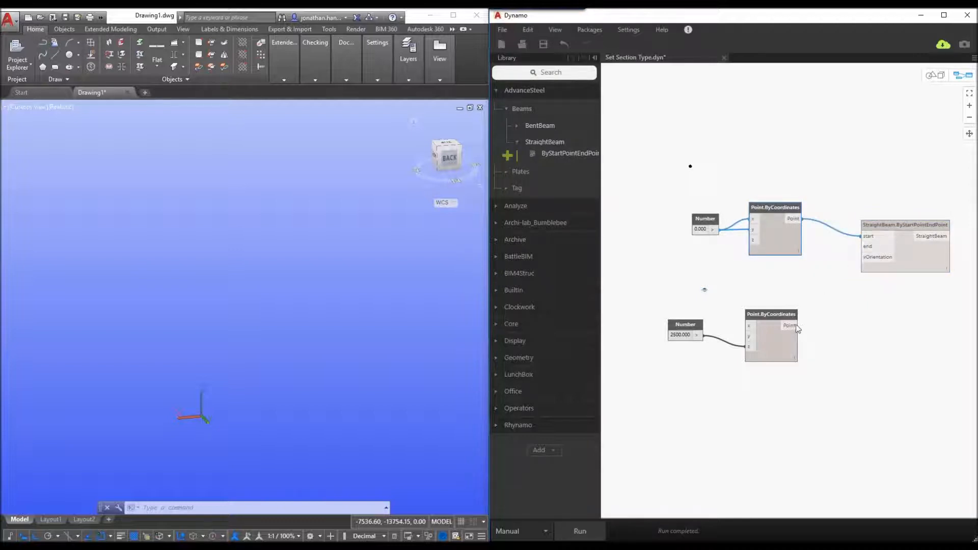
left_click_drag(801, 325, 864, 246)
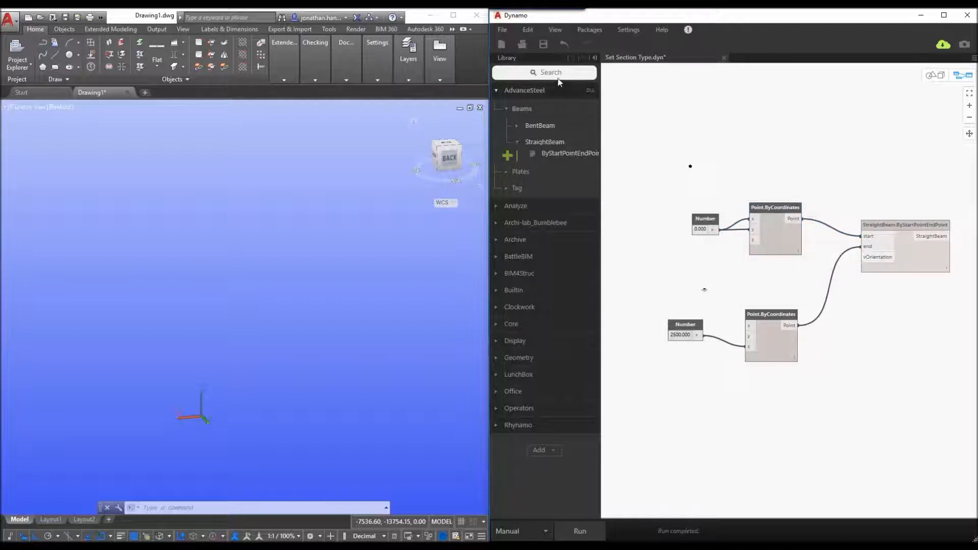
- Place a Vector.XAxis node and feed it into the beam's vOrientation input
type("veor")
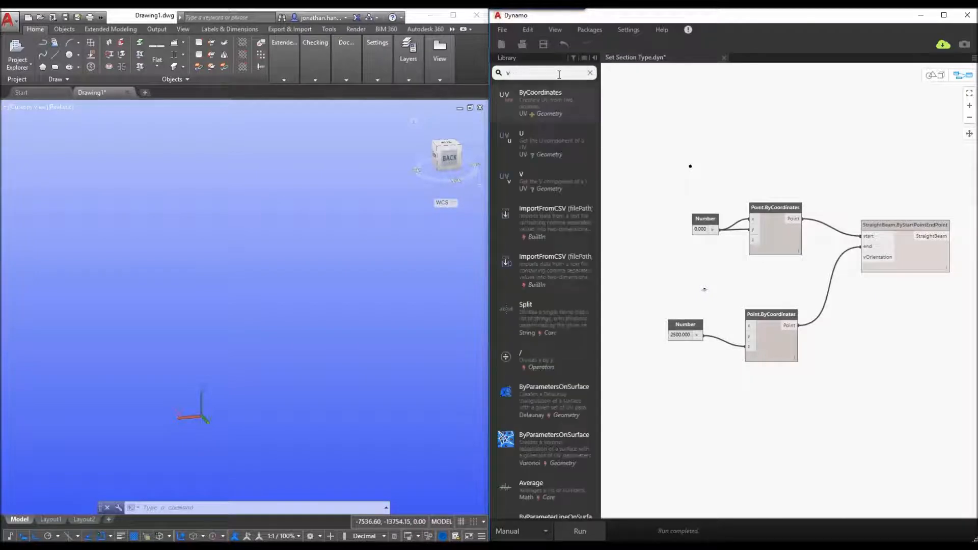
type("ector")
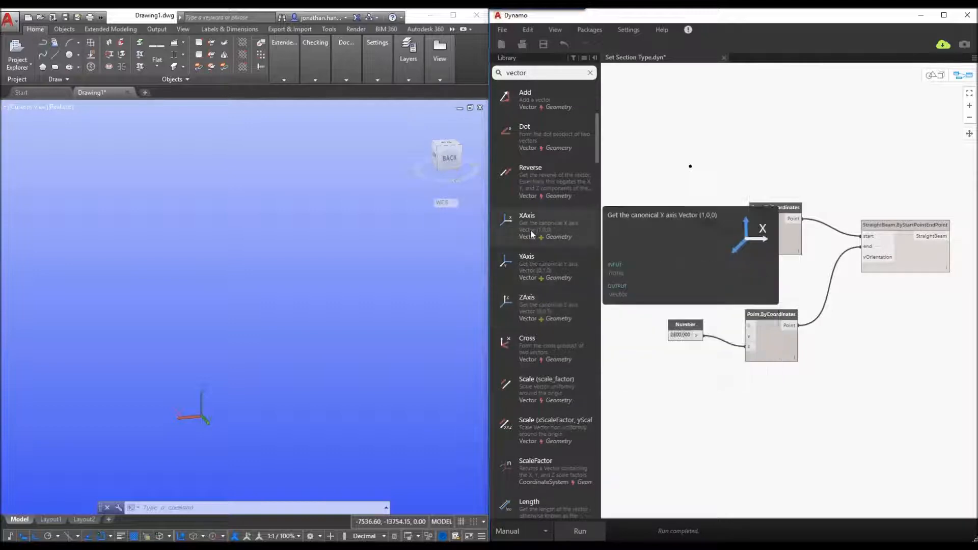
left_click_drag(527, 226, 835, 346)
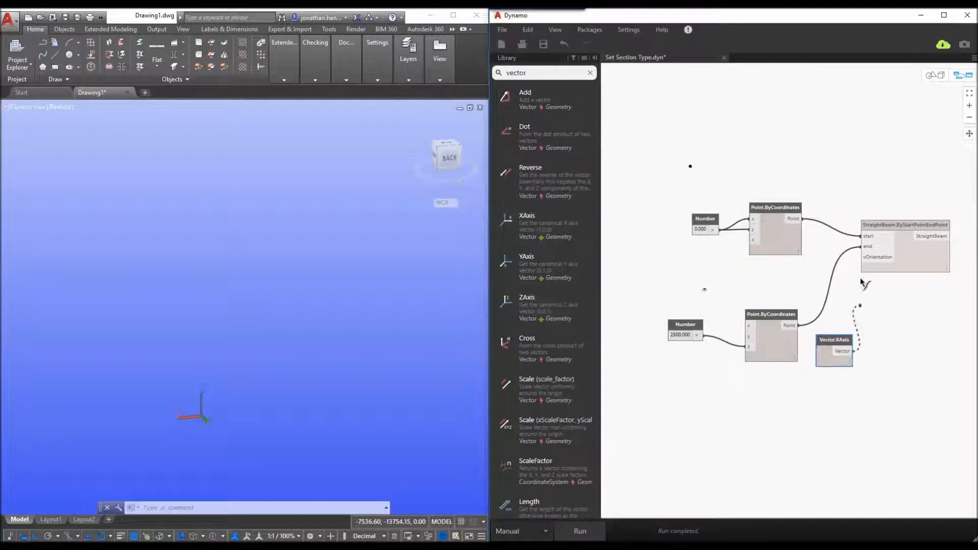
left_click_drag(854, 351, 863, 257)
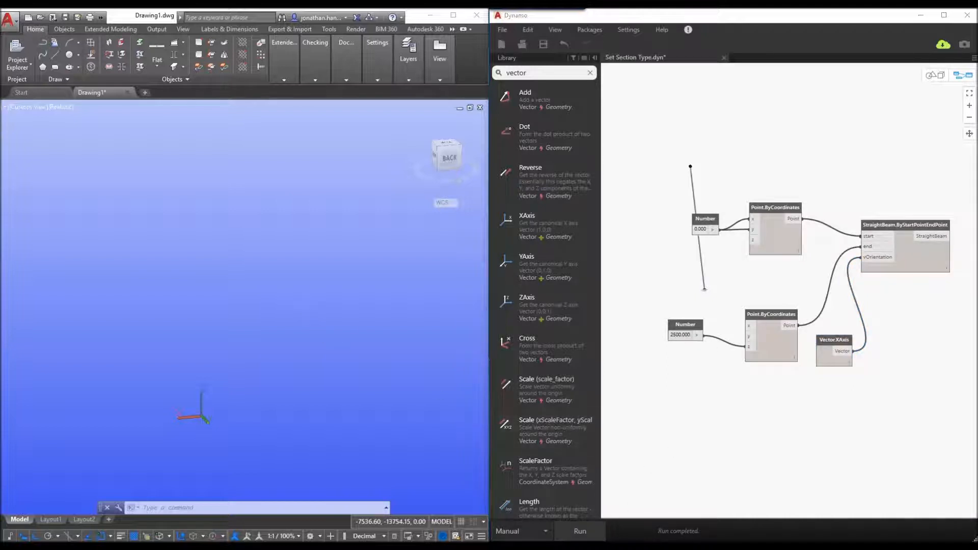
- Run the graph and check the new column's UB127x76x13 section and S275JR material in its properties
left_click(579, 531)
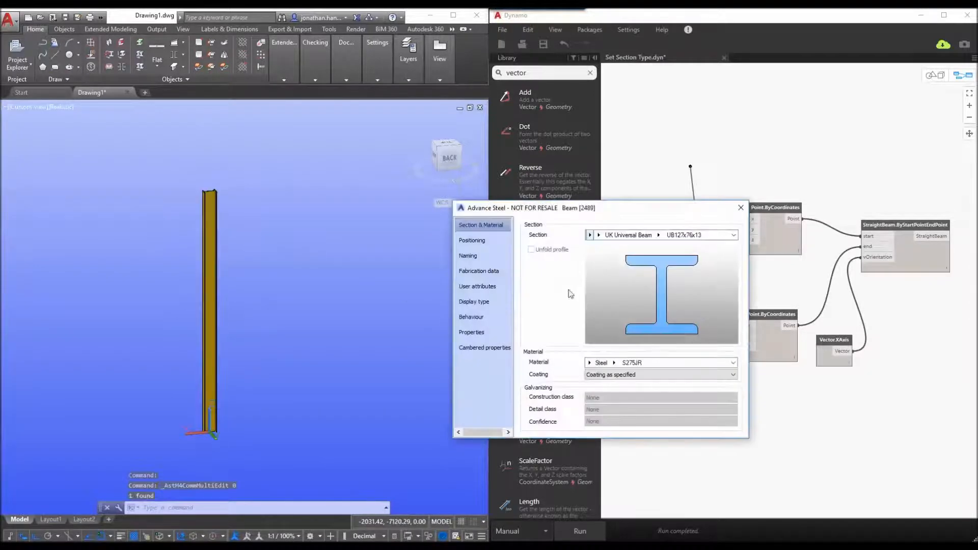
left_click(479, 271)
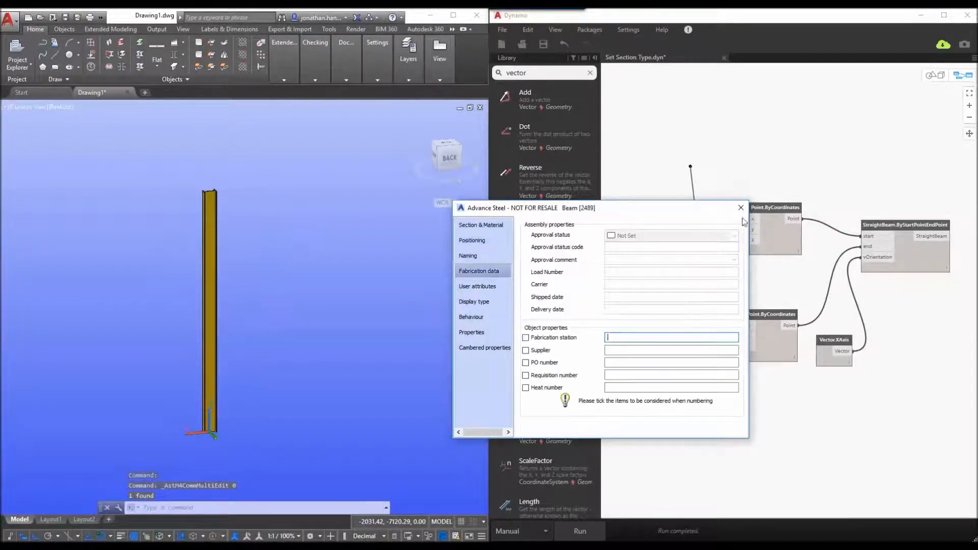
left_click(741, 207)
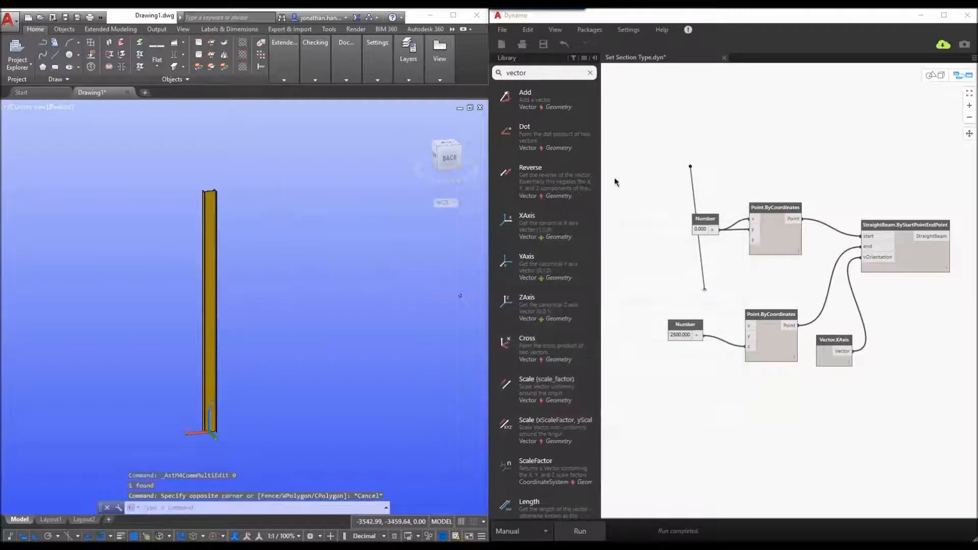
left_click(590, 72)
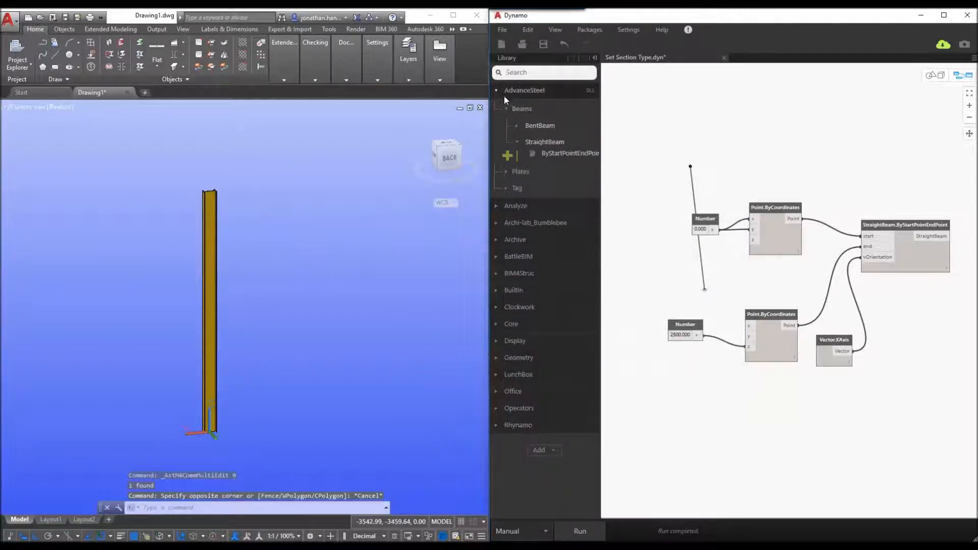
left_click(497, 90)
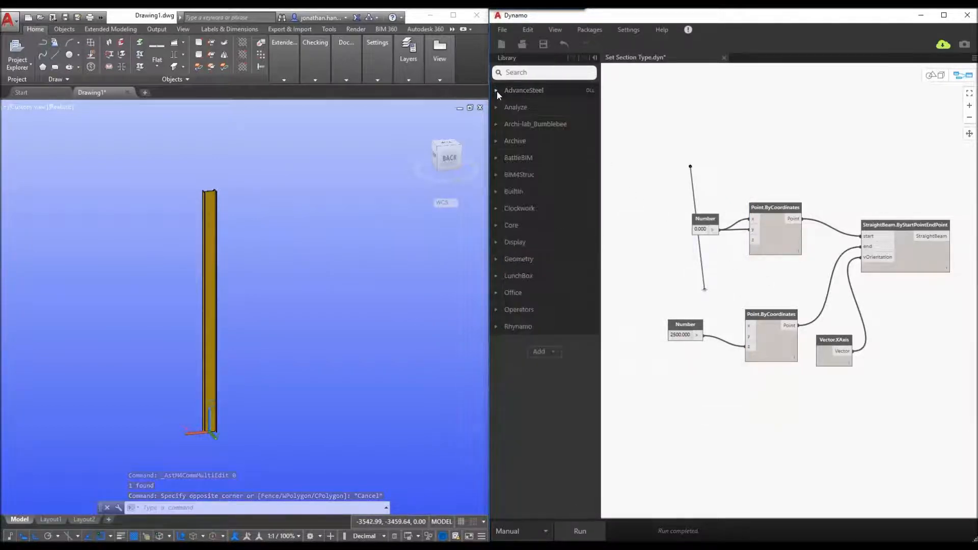
- Add a BeamSection.SetSection node from AdvanceSteel > Tag and feed the straight beam into its beamElement input
left_click(496, 90)
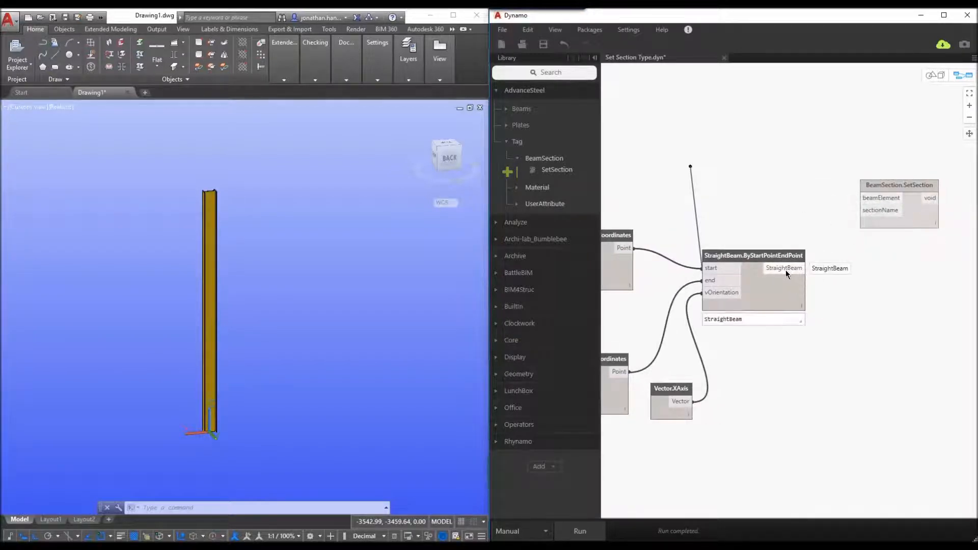
left_click_drag(804, 268, 861, 198)
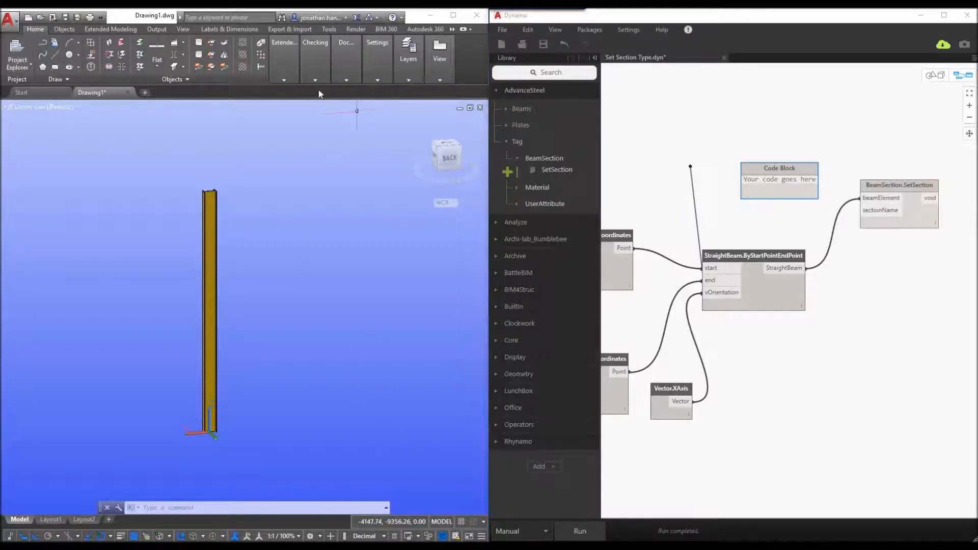
- Launch Advance Steel Management Tools, filter the Table editor by 'master' and open ProfileMasterTable
left_click(377, 50)
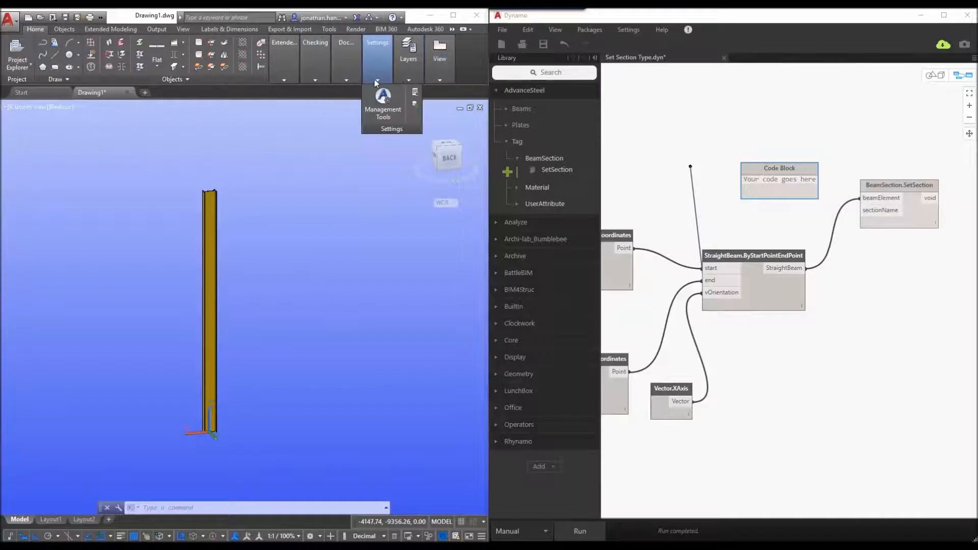
left_click(383, 100)
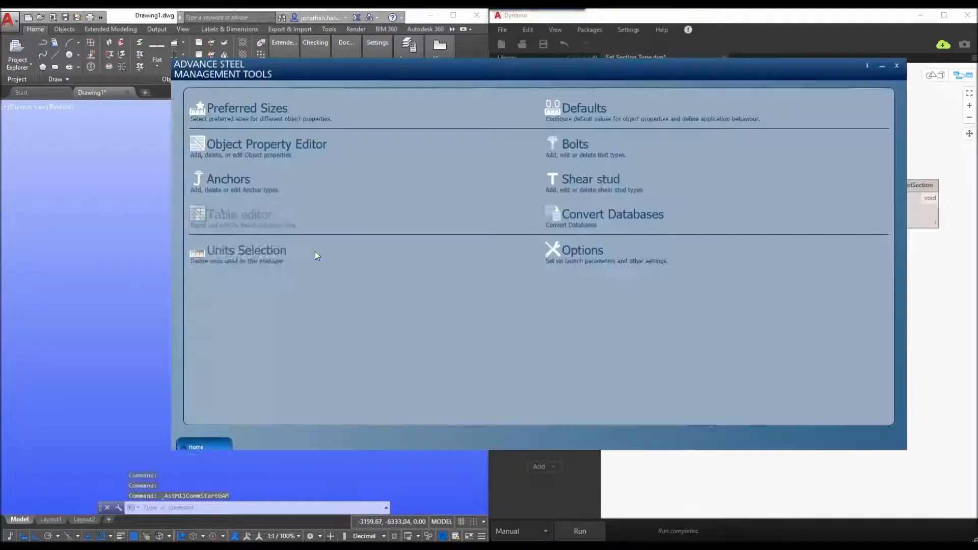
left_click(240, 214)
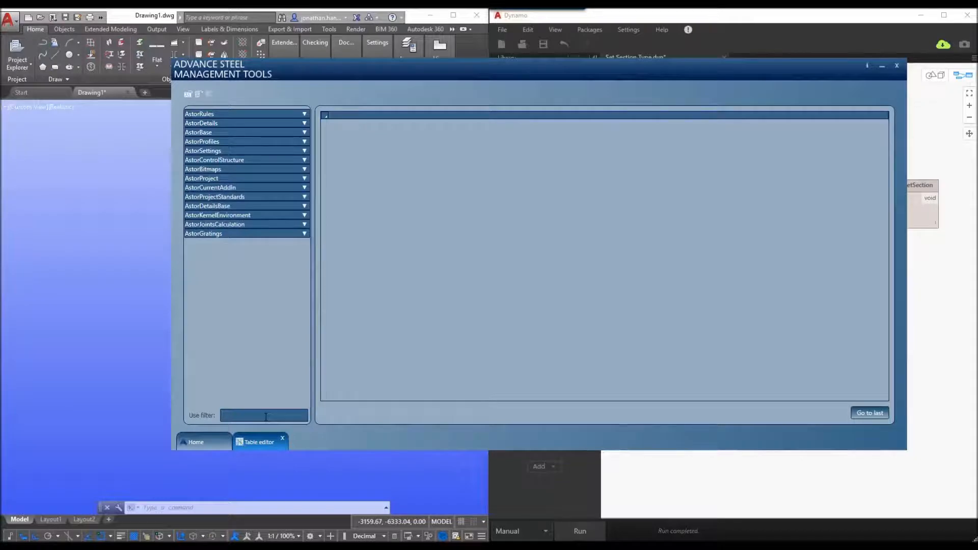
type("master")
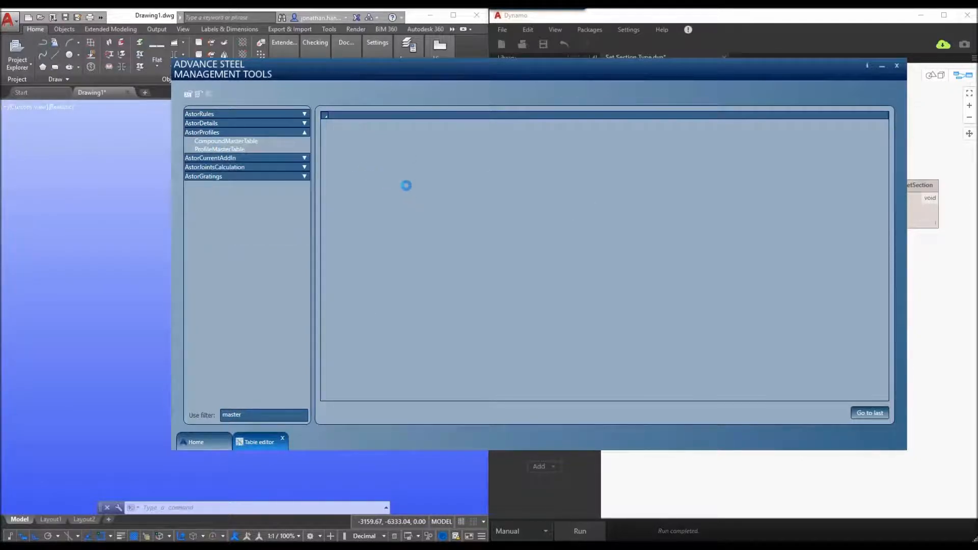
left_click(221, 149)
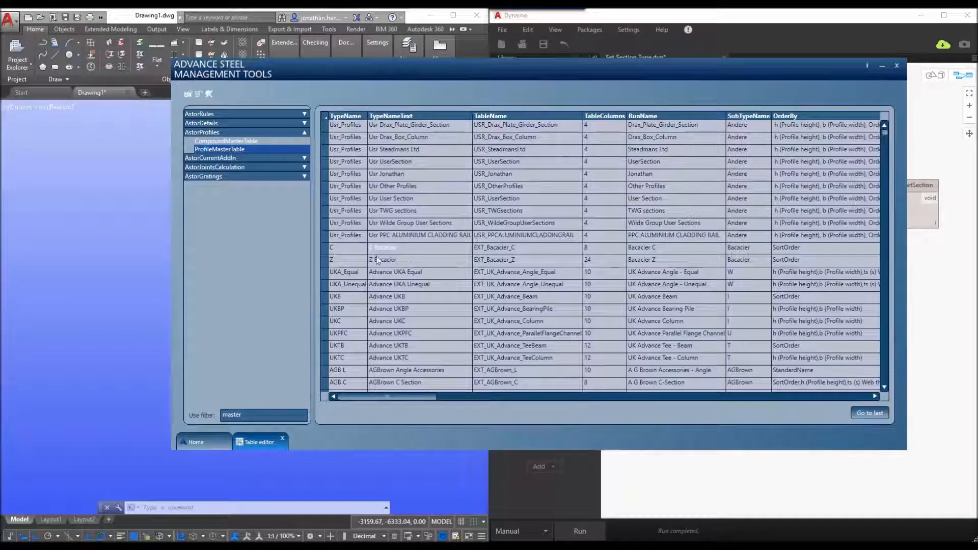
- Scroll the ProfileMasterTable down to the Flat / Flat nach DIN rows
scroll("down", 3)
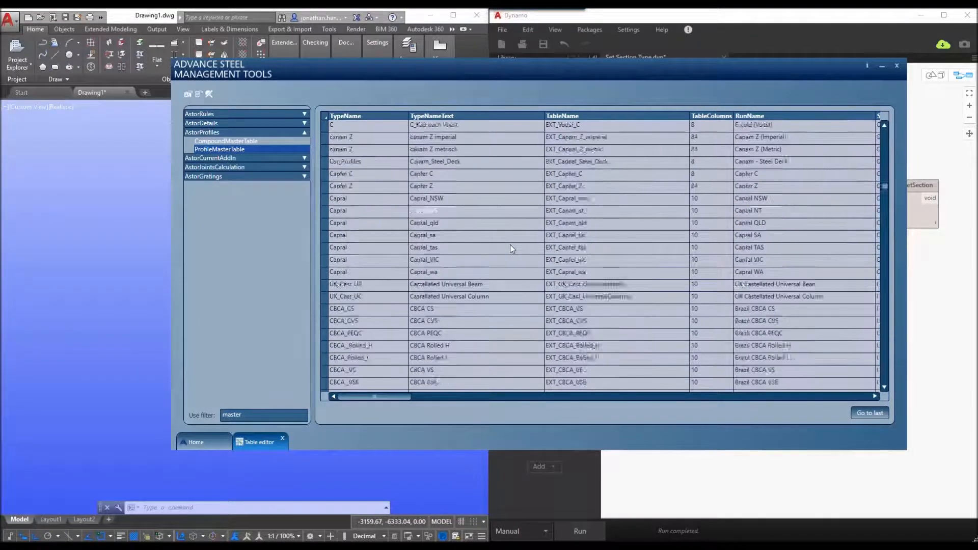
scroll("down", 3)
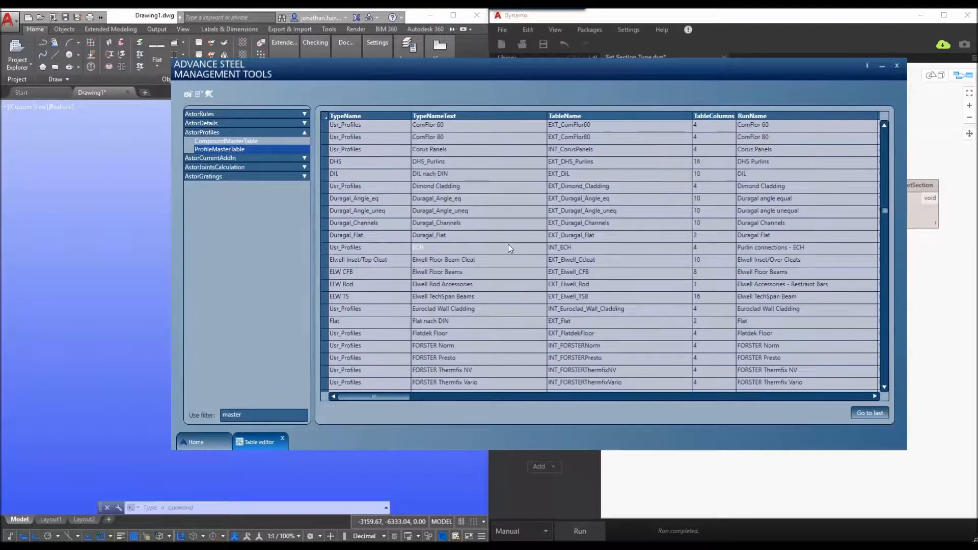
scroll("down", 3)
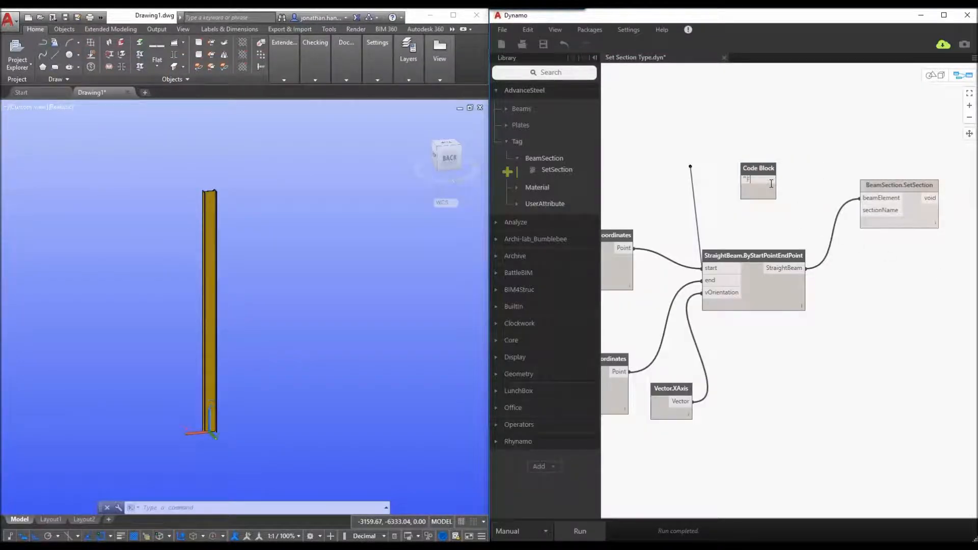
- Enter the section-name string starting "Flat nach DIN# in the Code Block and move the block above the graph
type("Flat mach")
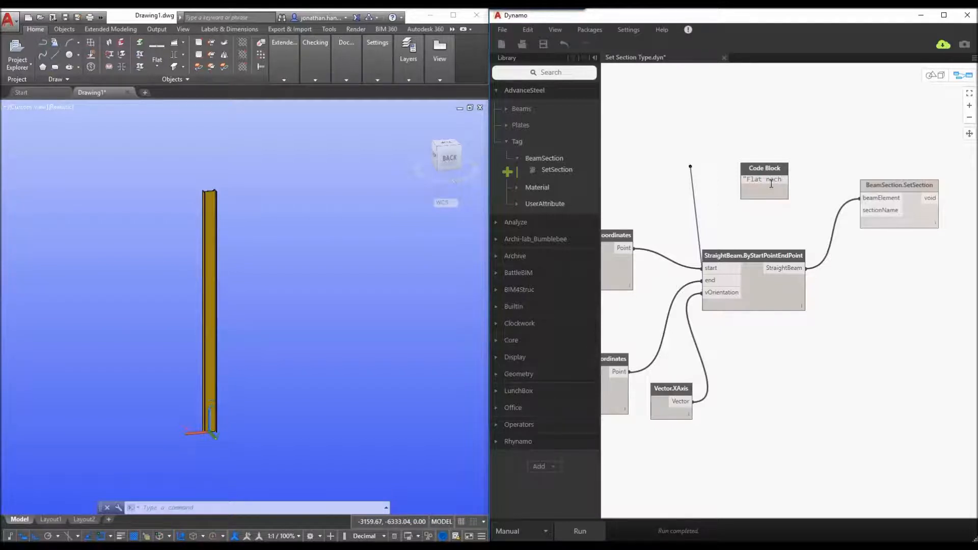
type("DIN")
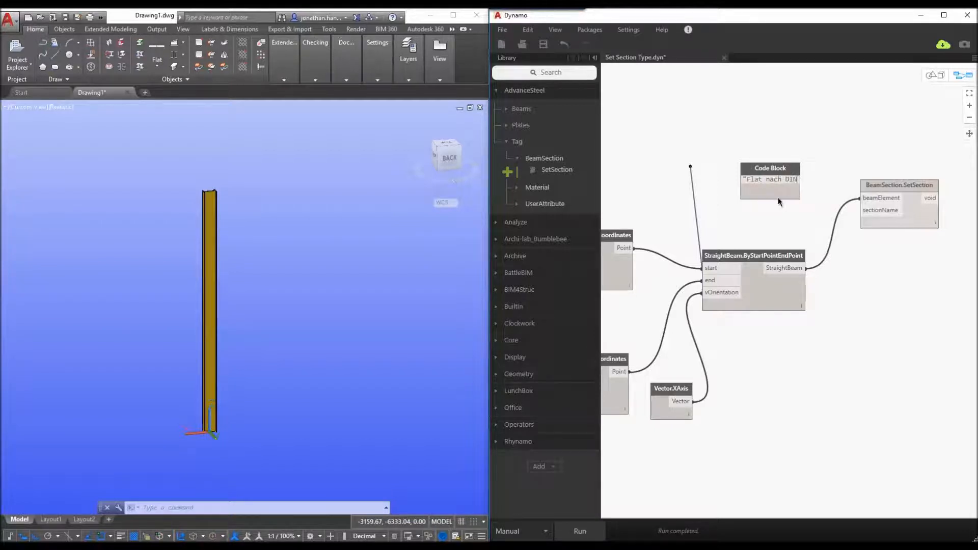
left_click_drag(770, 179, 736, 149)
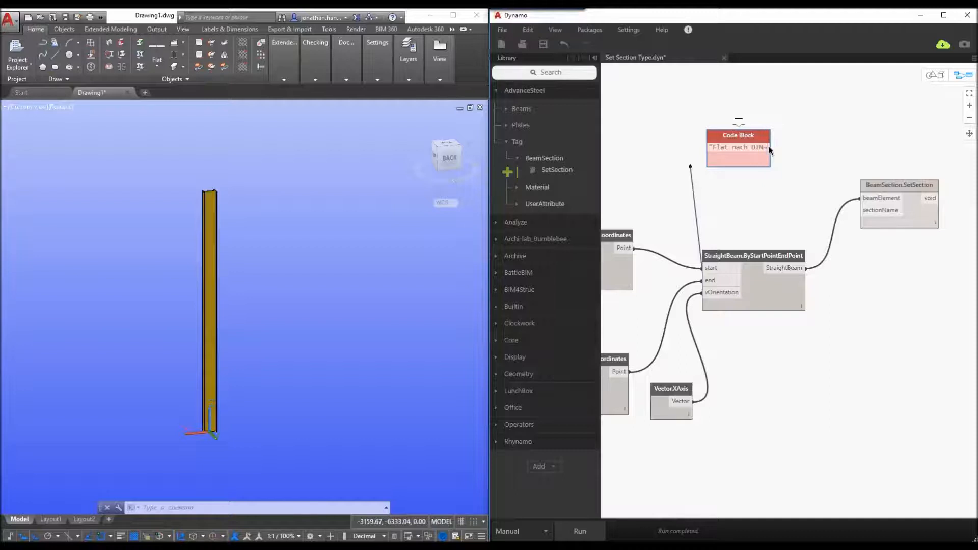
type("#@")
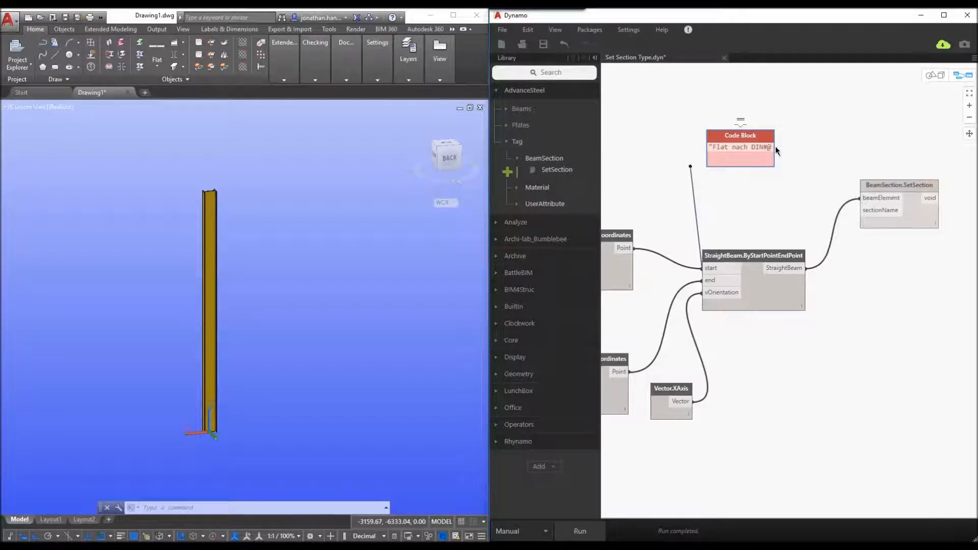
mouse_move(779, 157)
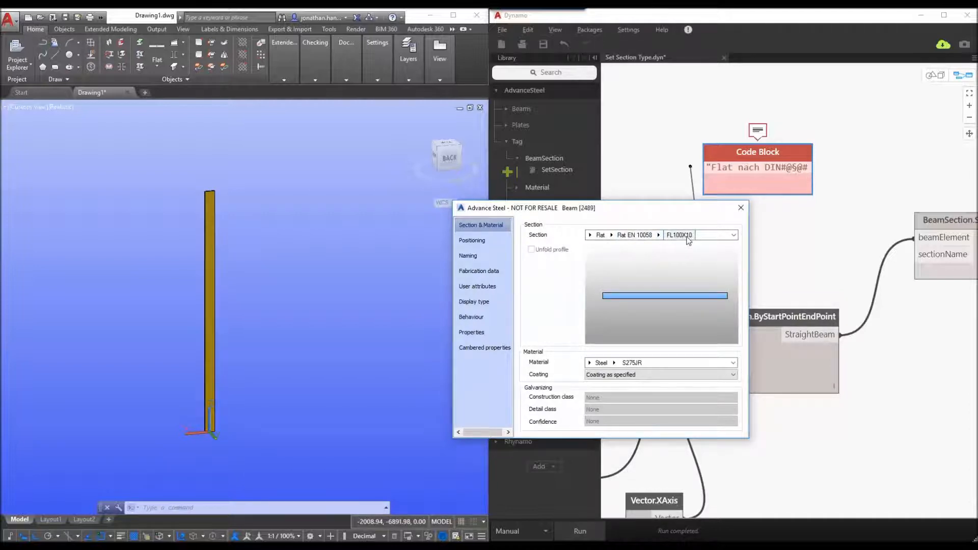
- Read the beam's flat section name, finish the Code Block string with FL100X8 and commit it to SetSection
left_click(732, 235)
type("FL100")
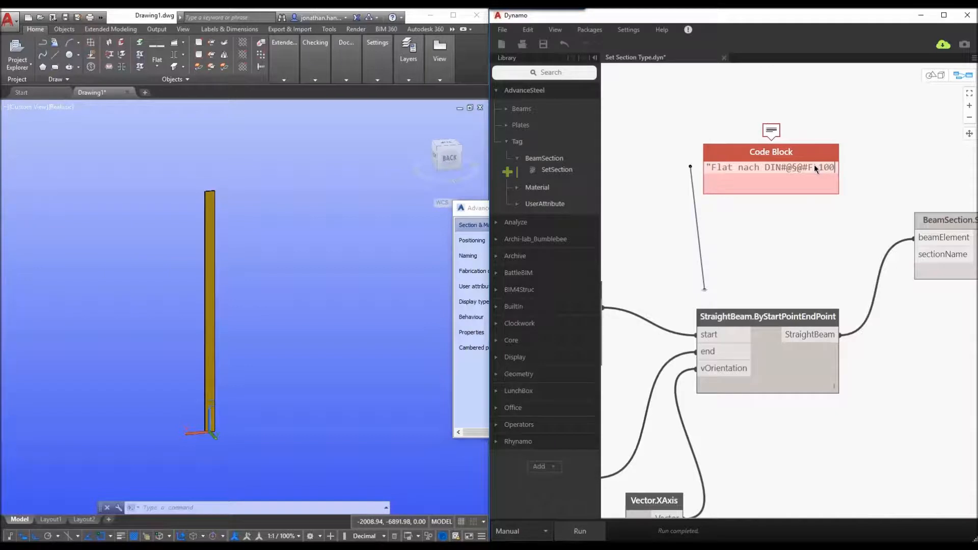
type("X8\";")
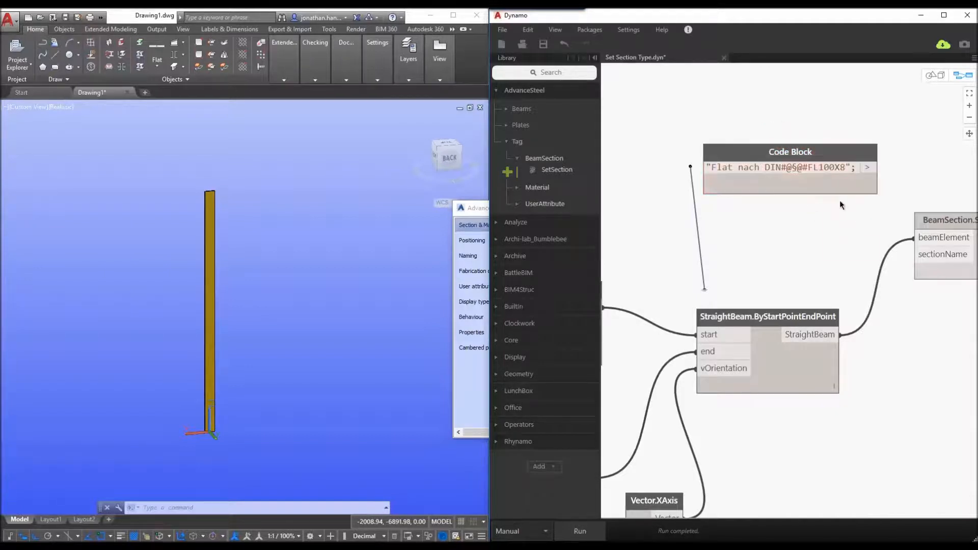
left_click(867, 167)
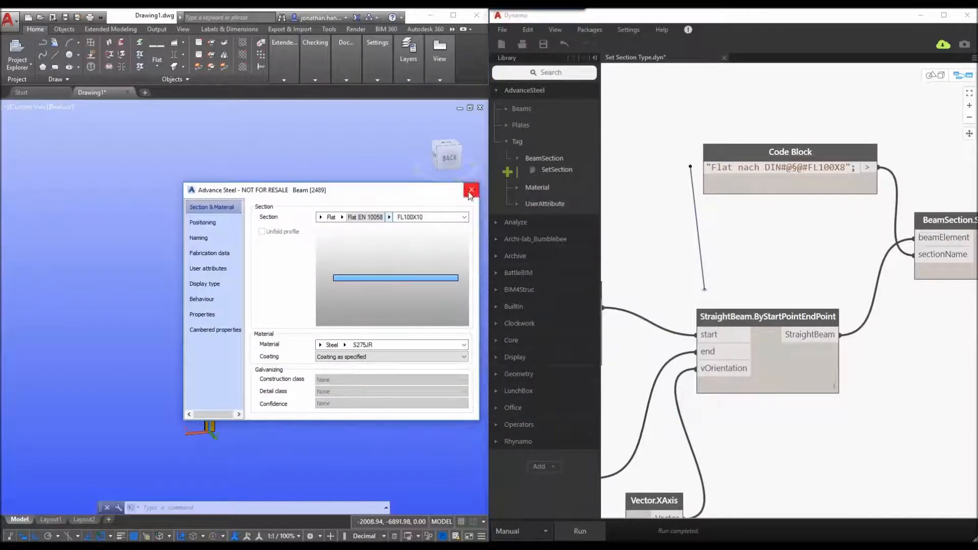
left_click(471, 190)
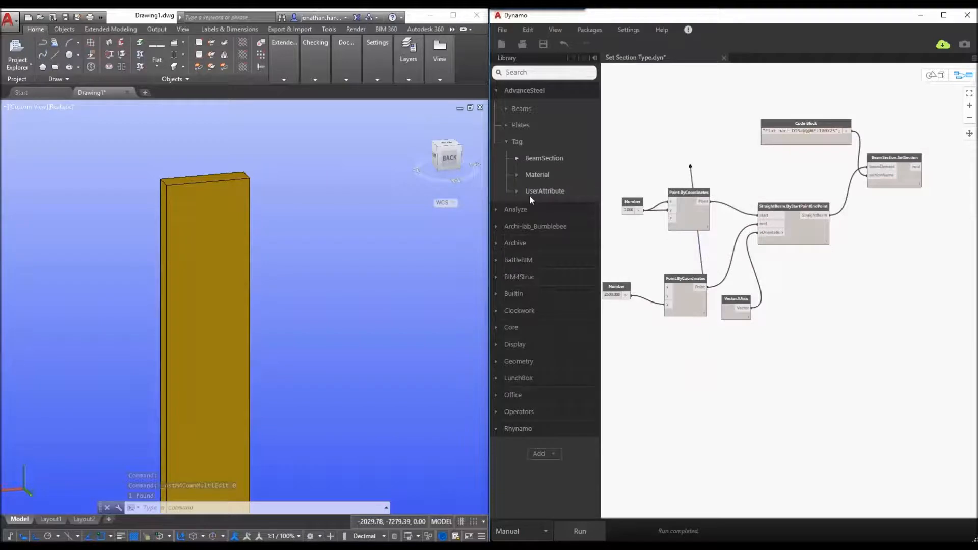
- Expand Tag > Material in the Library to reach the SetMaterial node
left_click(538, 174)
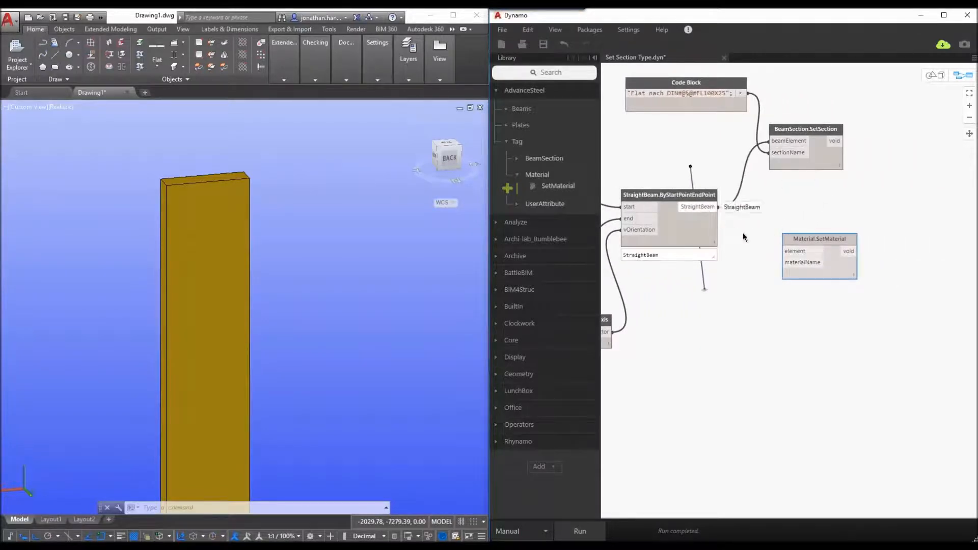
- Wire the StraightBeam output into the Material.SetMaterial element input
left_click_drag(715, 206, 767, 239)
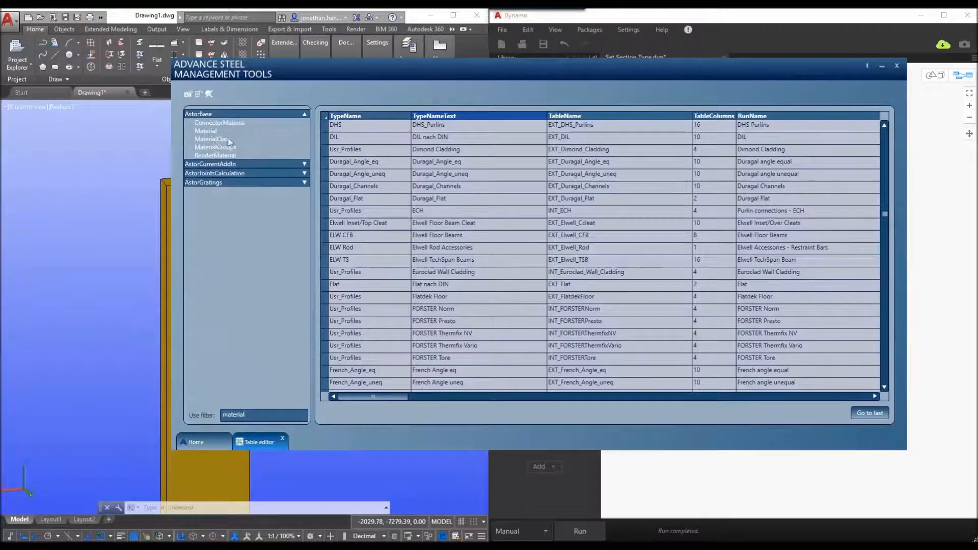
- Browse the AstorBase Material table for S235, then close Management Tools
left_click(205, 132)
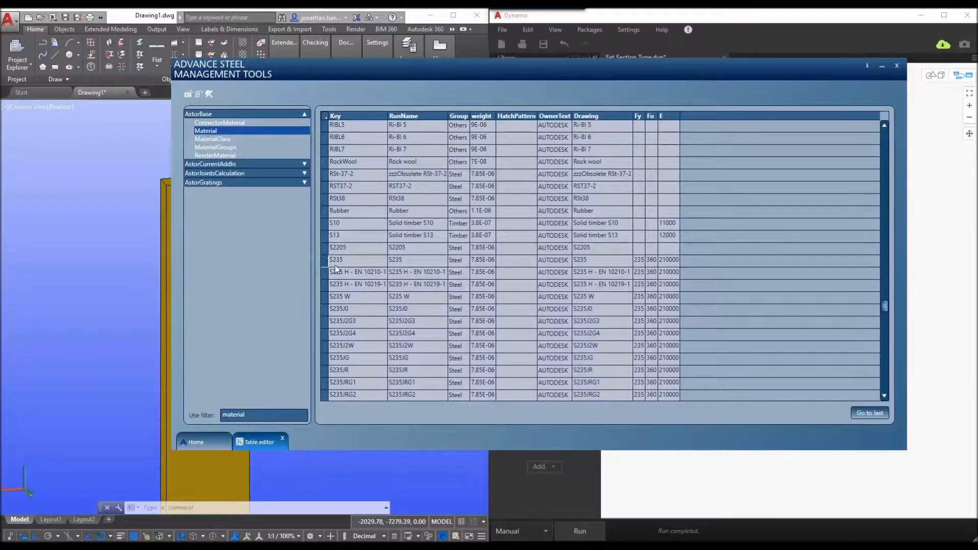
mouse_move(886, 93)
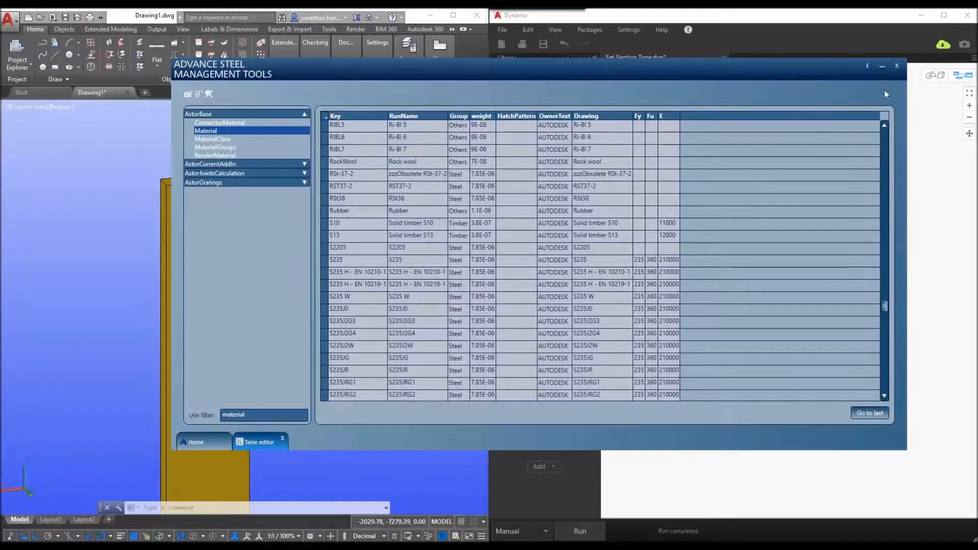
left_click(897, 65)
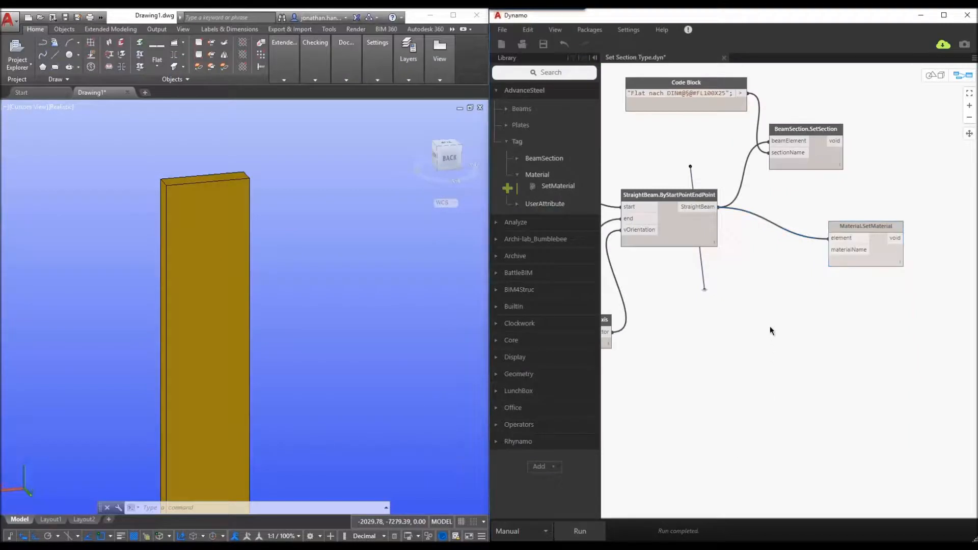
- Add a Code Block with "S235"; feeding SetMaterial's materialName and check the beam's material
double_click(773, 316)
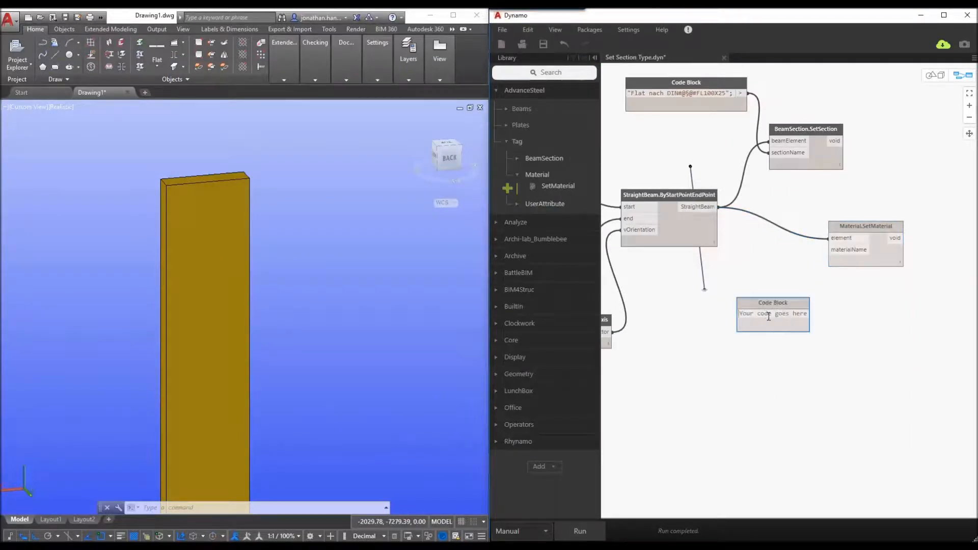
type("\"S2352")
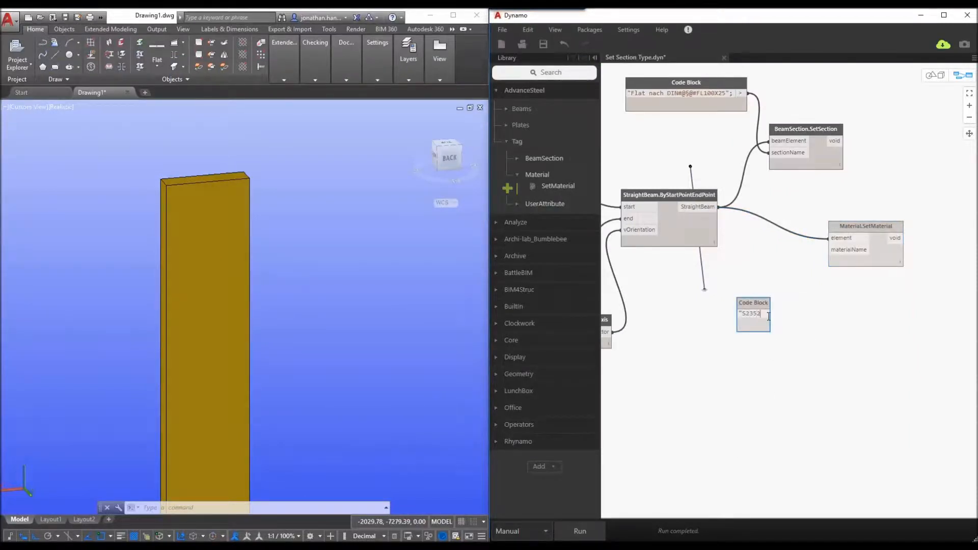
type("S235;")
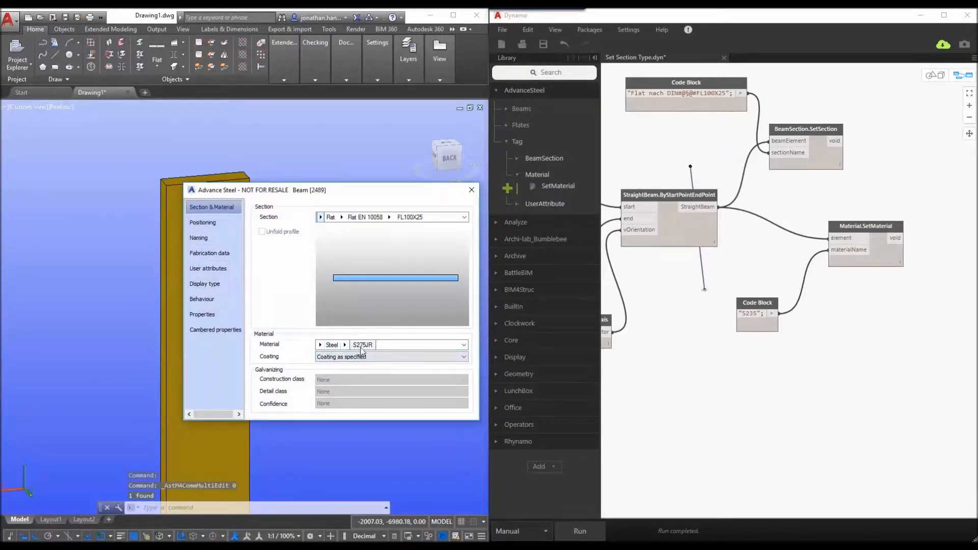
left_click(472, 190)
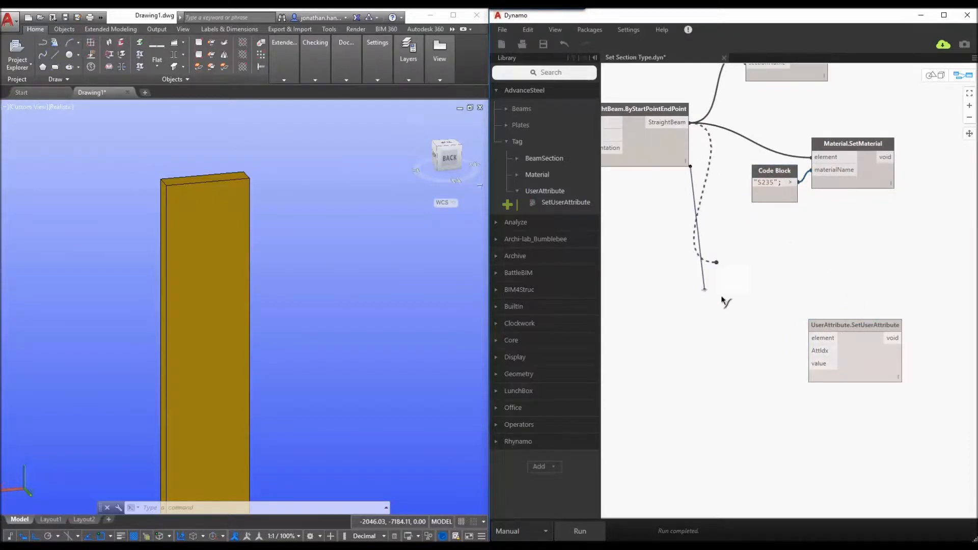
- Wire StraightBeam into SetUserAttribute and feed a "1;" Code Block into AttIdx
left_click_drag(690, 123, 812, 337)
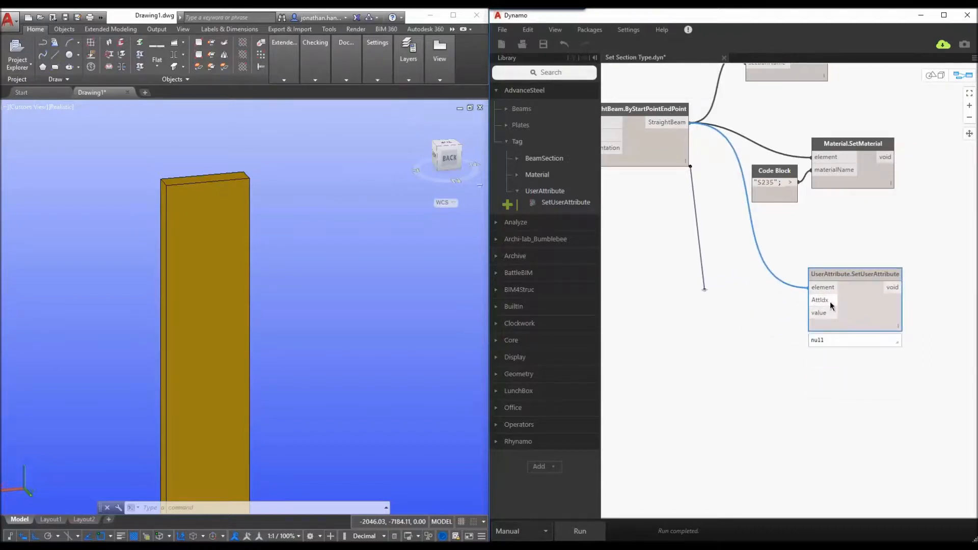
left_click(708, 361)
type("1")
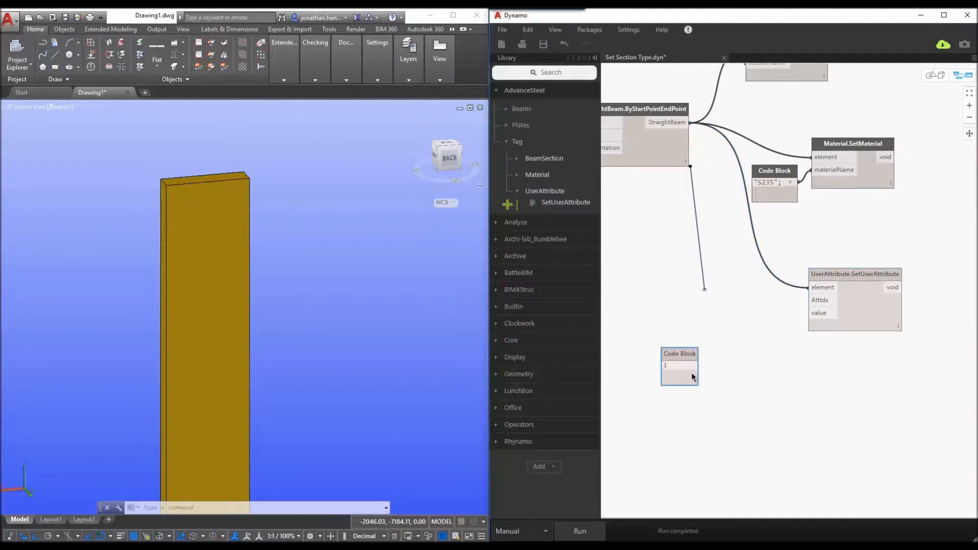
left_click_drag(690, 365, 814, 299)
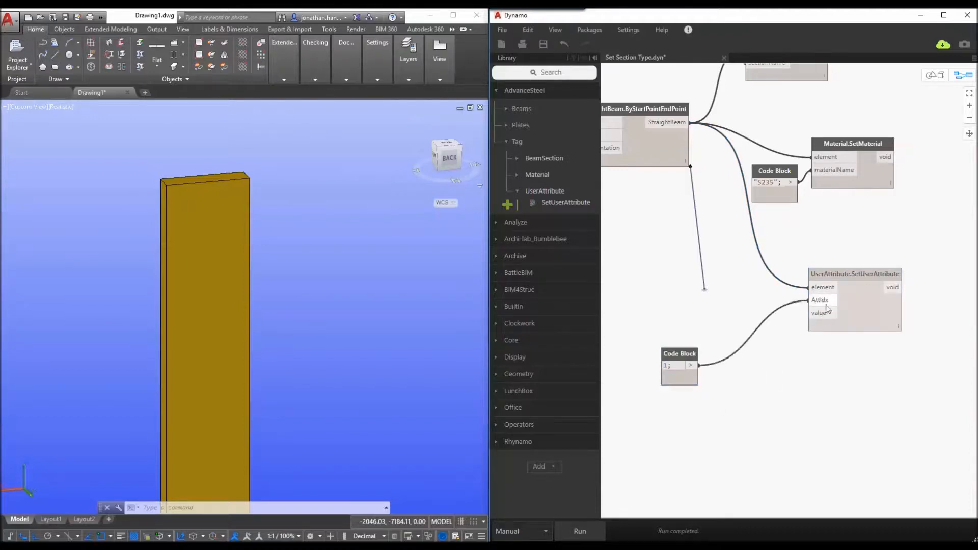
left_click_drag(680, 354, 753, 305)
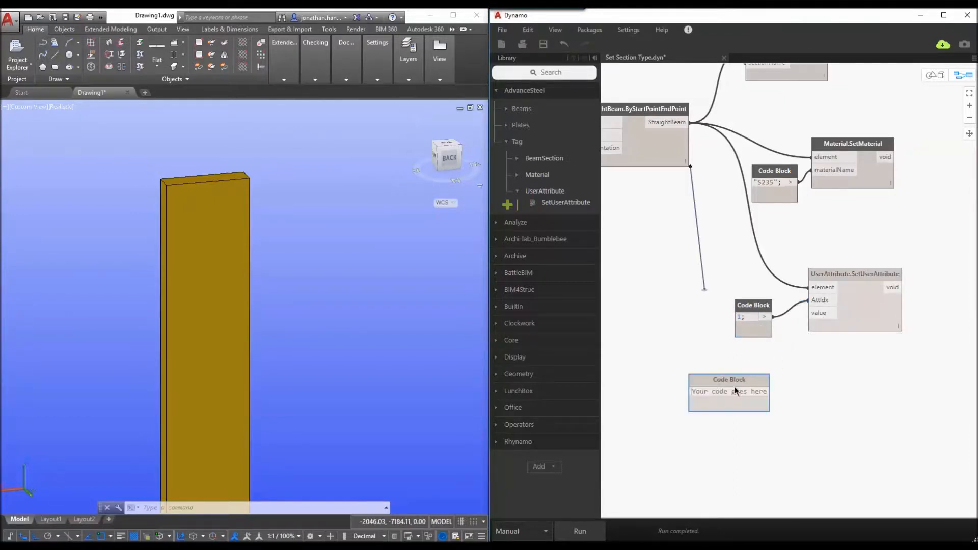
- Enter the string "Jon is awesome" as the user attribute value
left_click(728, 391)
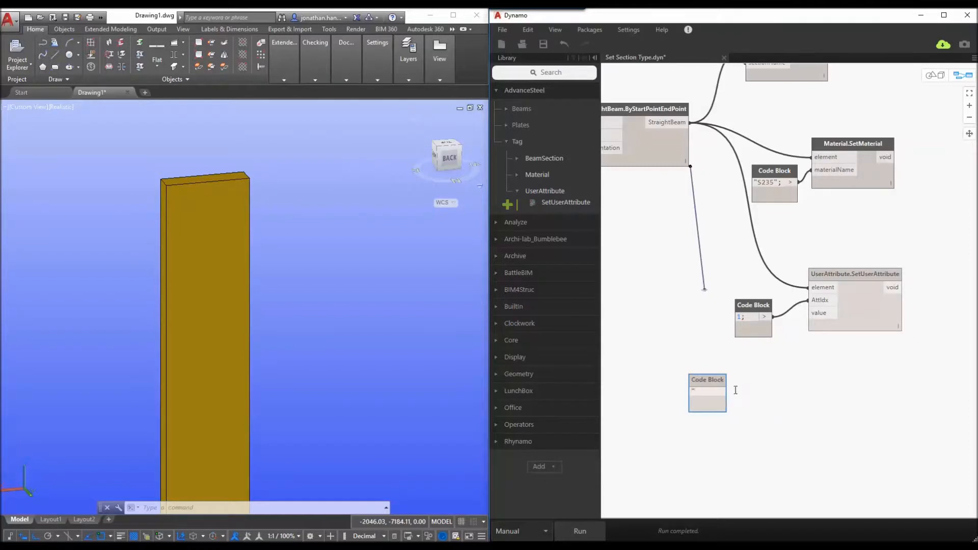
type("\"Jonathan")
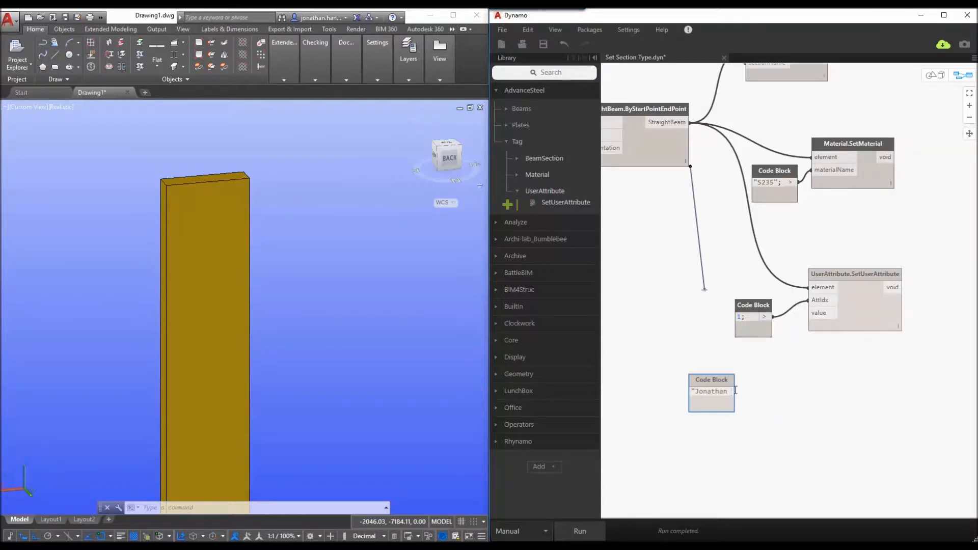
type("is awesome\";")
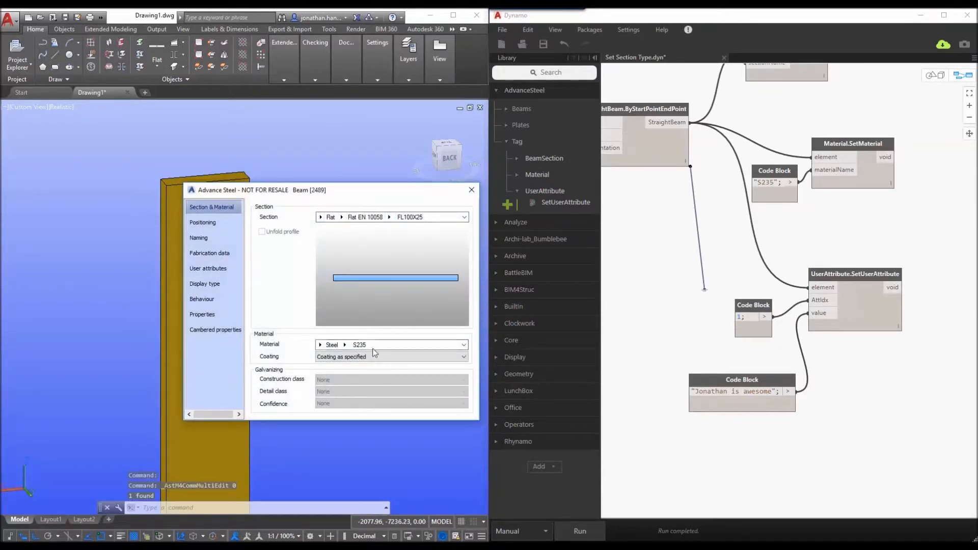
- Verify the beam's Material reads Steel > S235 and close its properties
left_click(208, 268)
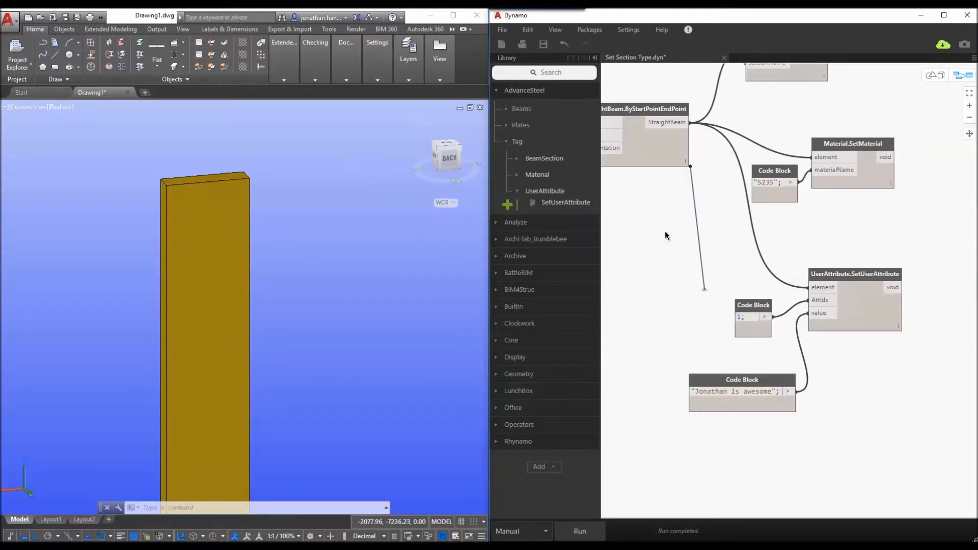
mouse_move(324, 241)
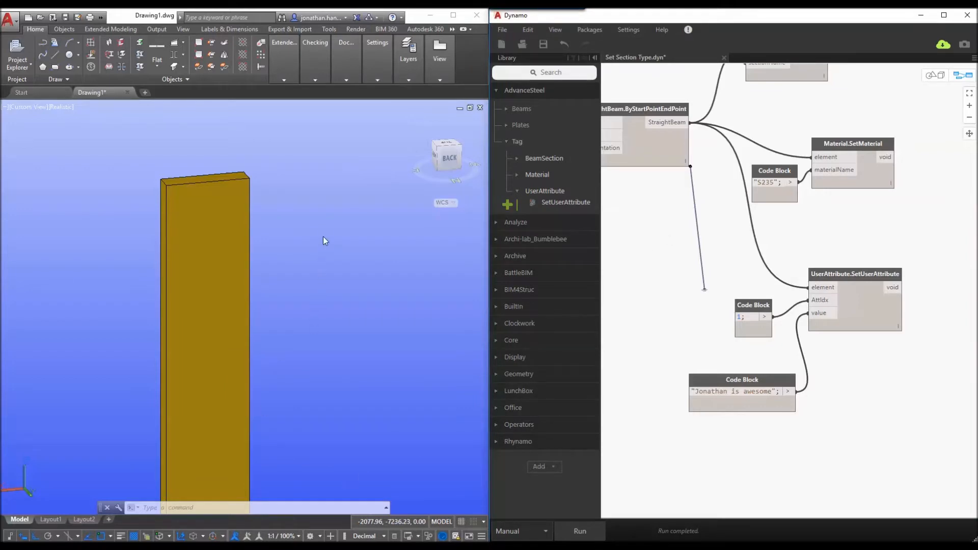